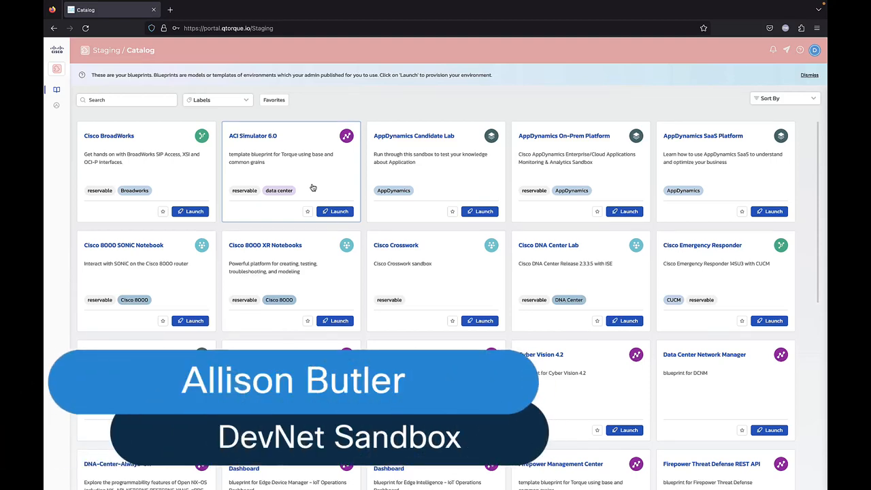
pyautogui.moveTo(466, 99)
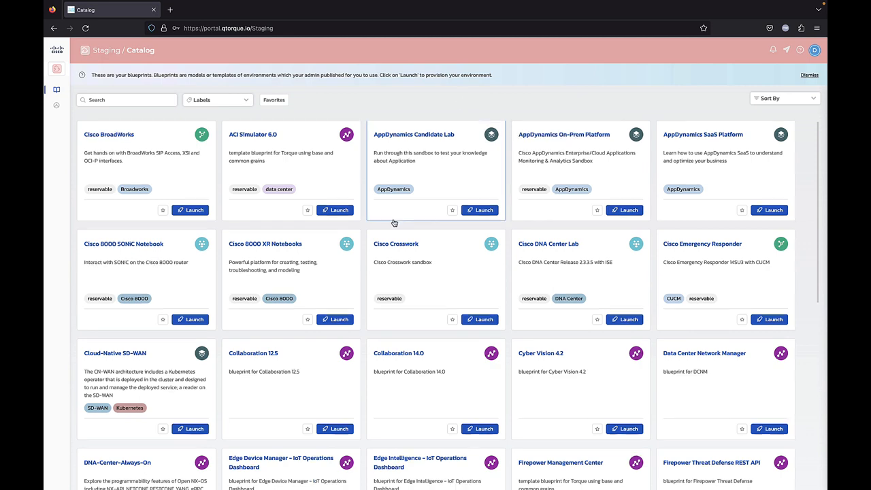
# Step: Scroll the Catalog page down to the Secure Network Analytics blueprint card
pyautogui.scroll(-3)
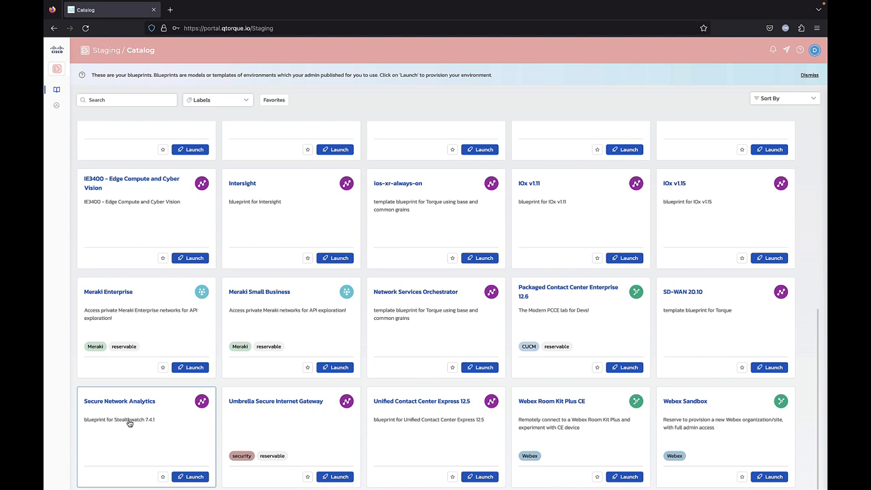
# Step: Read through the Secure Network Analytics blueprint details and its Instructions panel
pyautogui.click(119, 400)
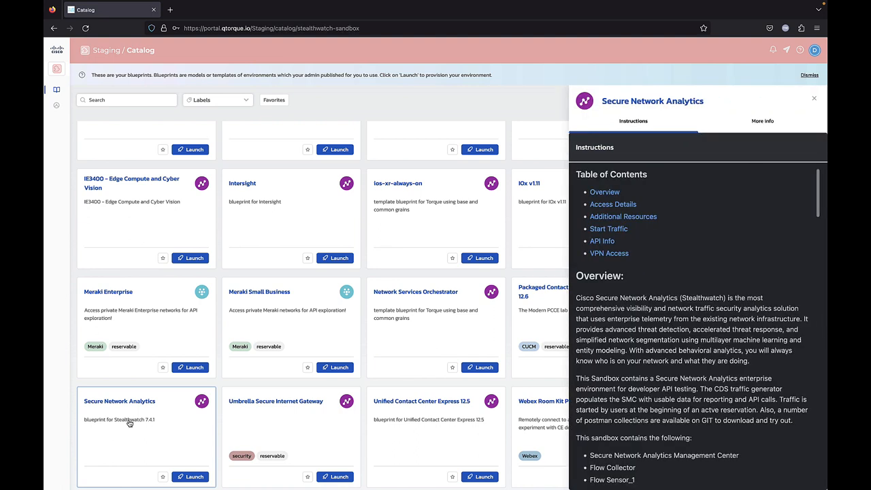
pyautogui.moveTo(543, 438)
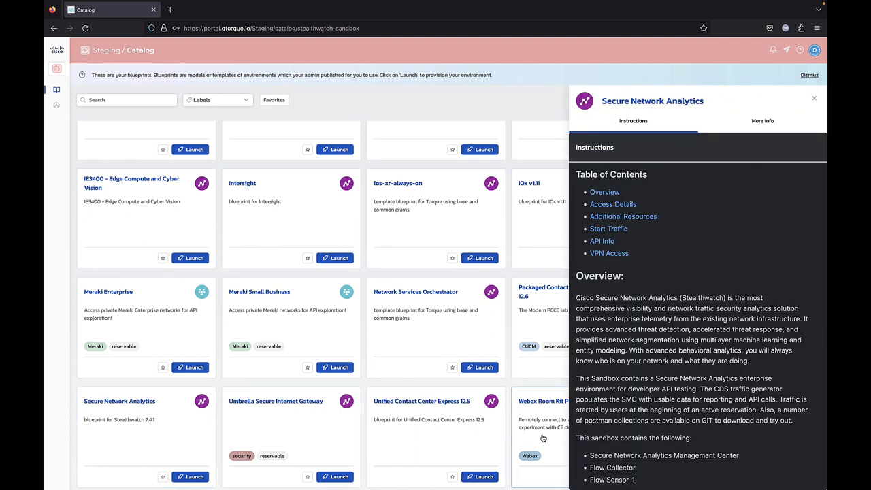
pyautogui.scroll(-3)
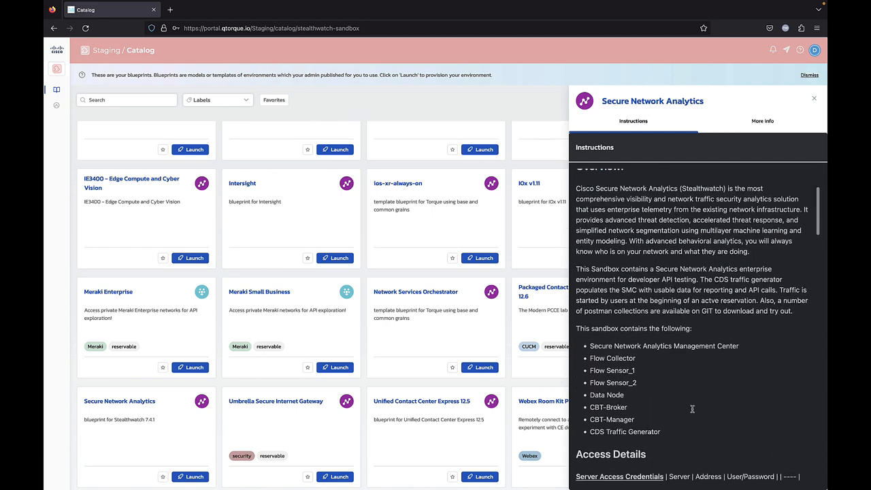
pyautogui.scroll(-3)
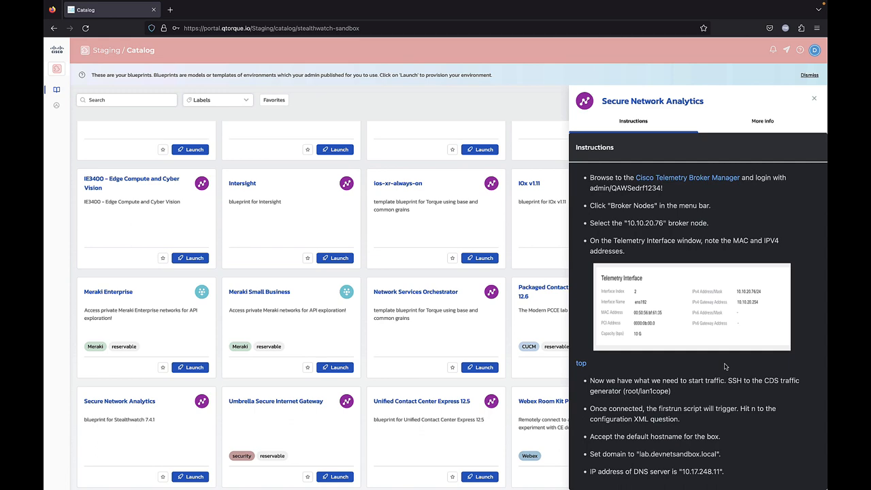
pyautogui.scroll(-3)
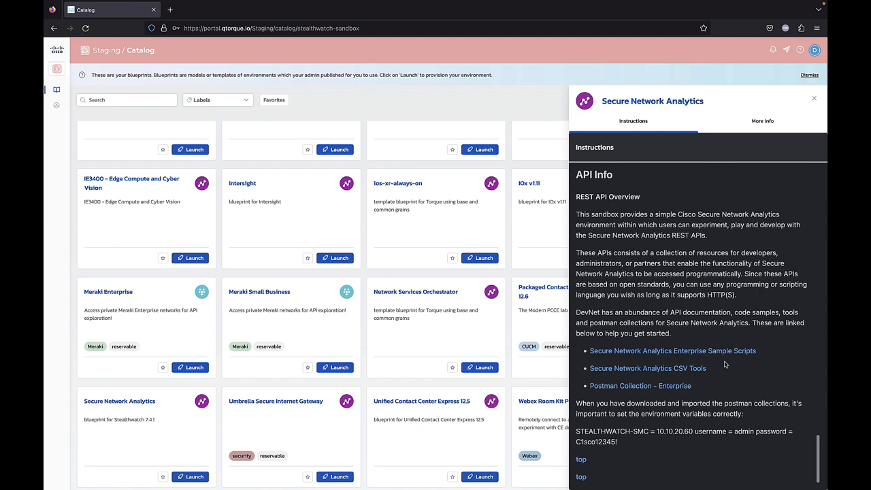
pyautogui.scroll(-3)
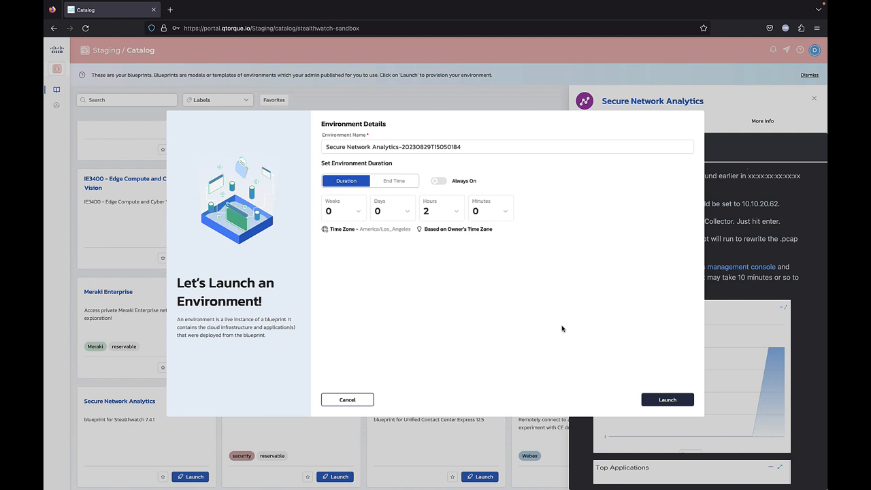
# Step: Set the reservation duration to 6 hours and launch the Secure Network Analytics environment
pyautogui.click(438, 211)
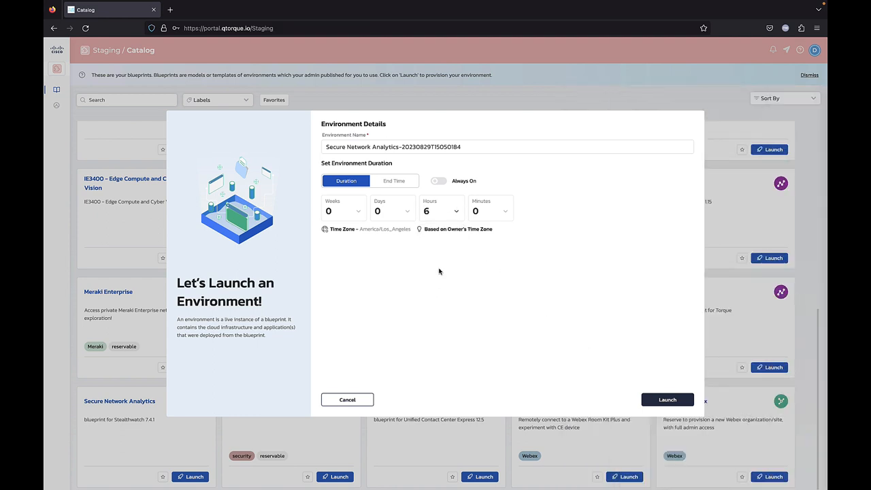
pyautogui.click(667, 400)
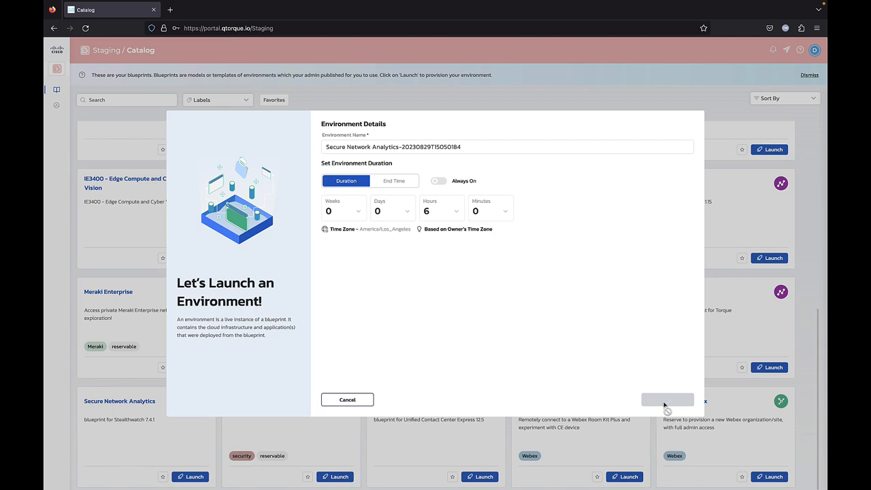
pyautogui.moveTo(666, 405)
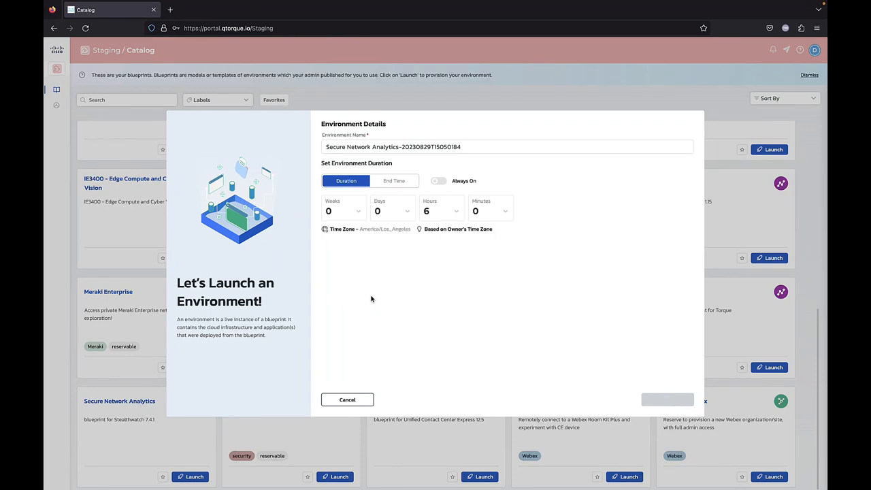
pyautogui.moveTo(525, 349)
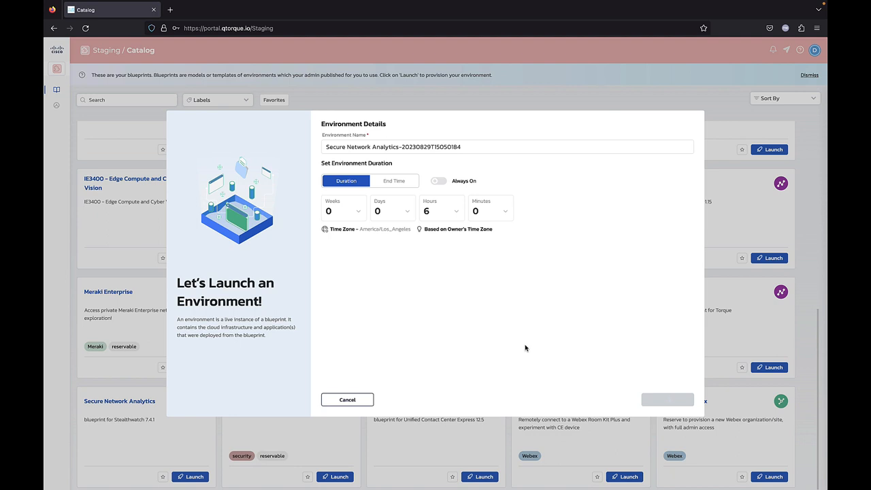
pyautogui.click(667, 400)
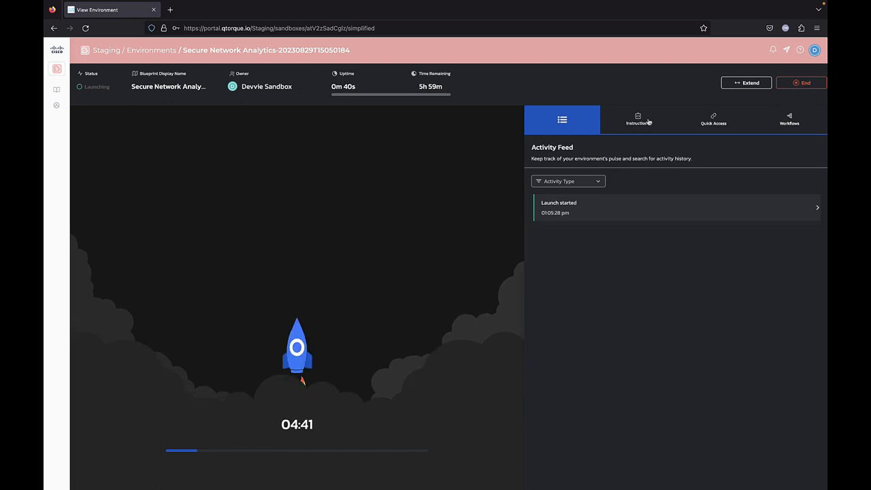
# Step: Review the provisioning environment's Instructions and still-empty Quick Access links, ending on Instructions
pyautogui.click(637, 120)
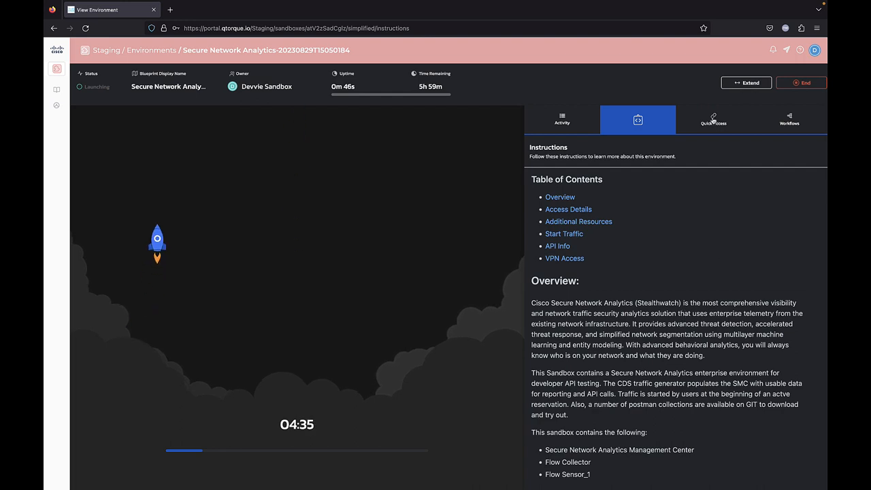
pyautogui.click(714, 118)
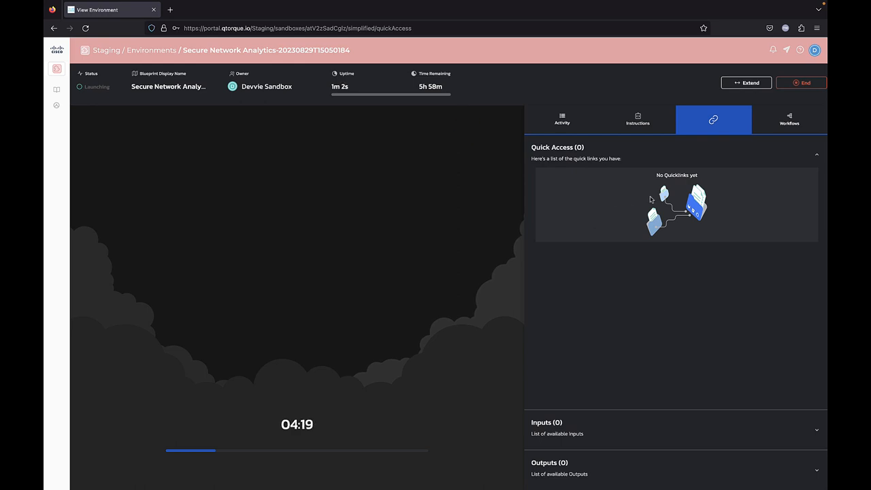
pyautogui.click(637, 120)
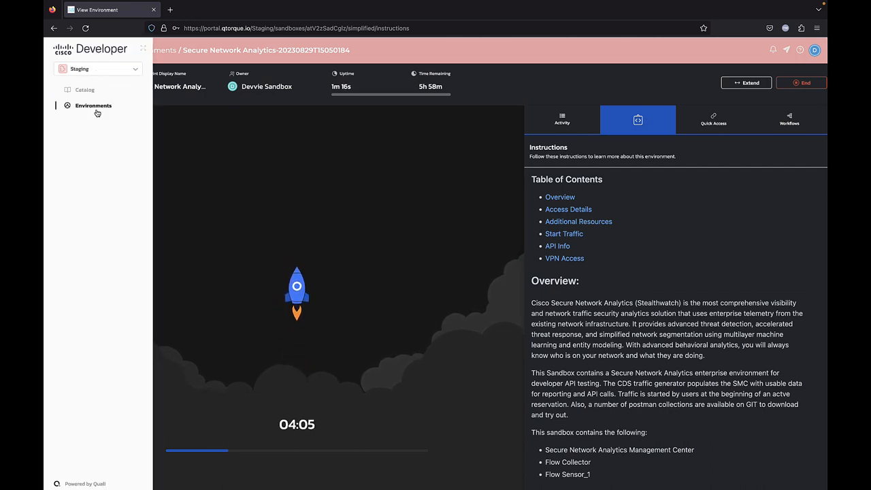
# Step: From the Environments list, reopen the launching Secure Network Analytics environment
pyautogui.click(93, 106)
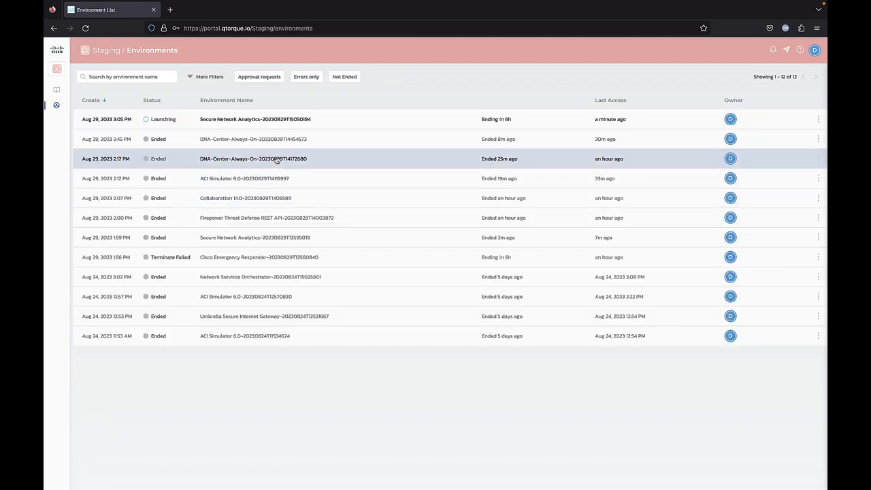
pyautogui.click(256, 120)
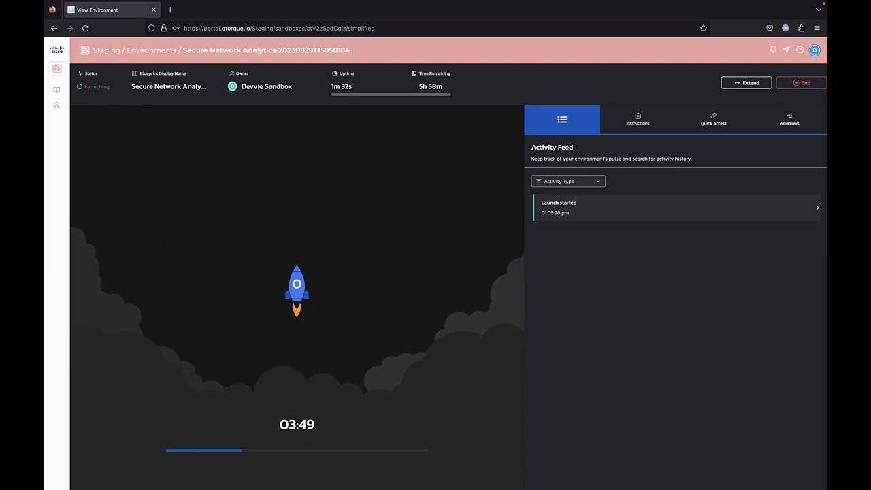
# Step: Show the Instructions view as the sandbox turns Active with its eight resources listed
pyautogui.click(637, 119)
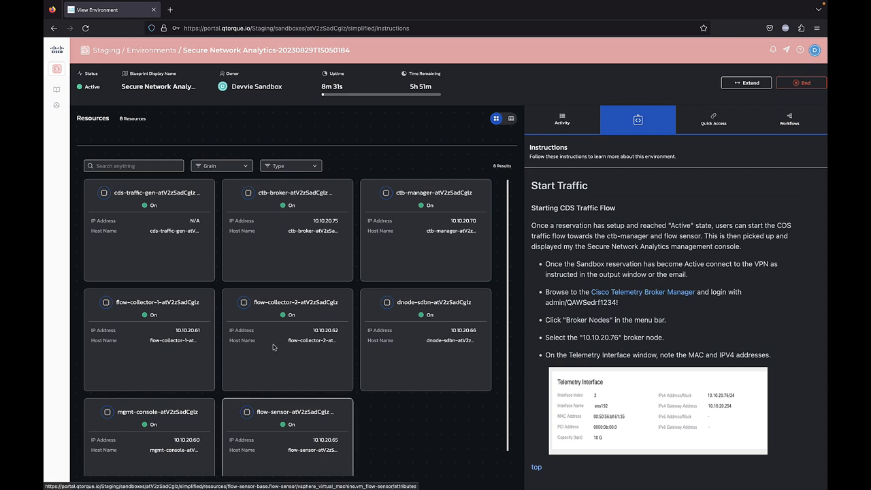
pyautogui.moveTo(278, 229)
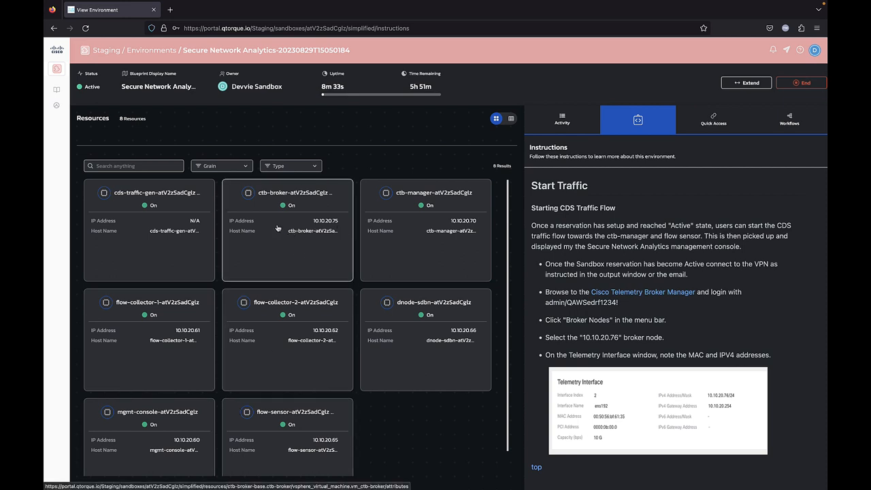
pyautogui.moveTo(362, 314)
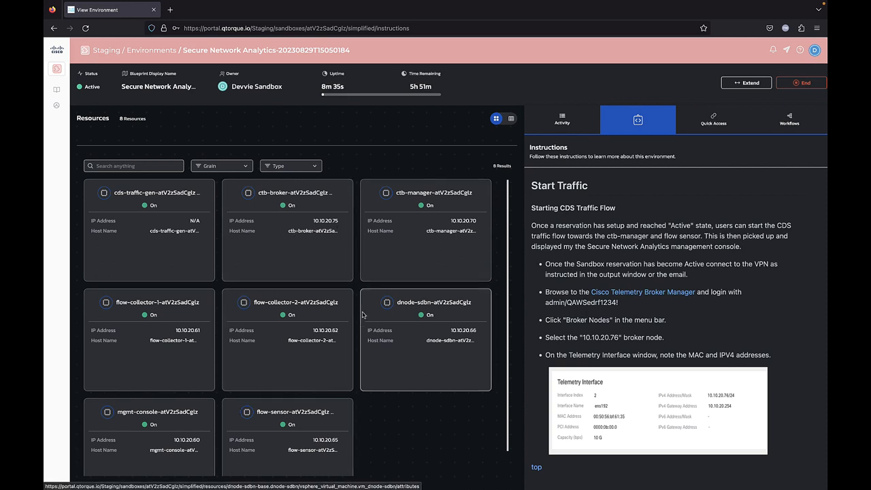
pyautogui.moveTo(338, 351)
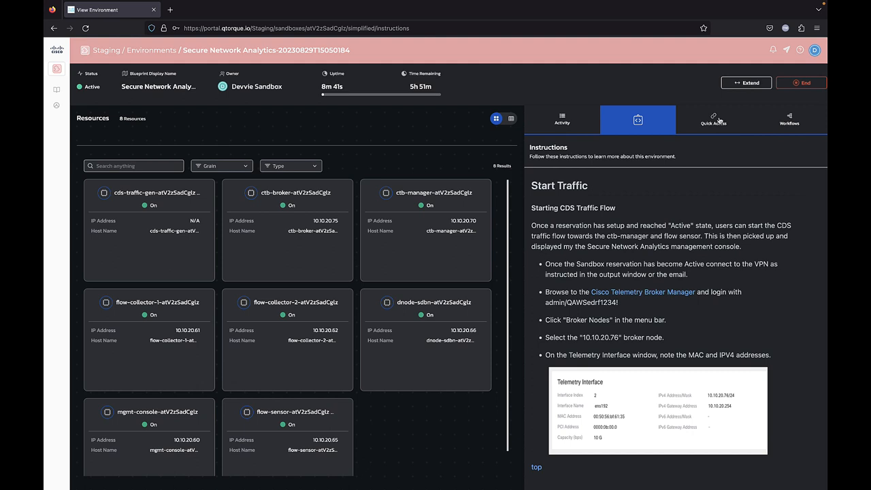
pyautogui.click(713, 120)
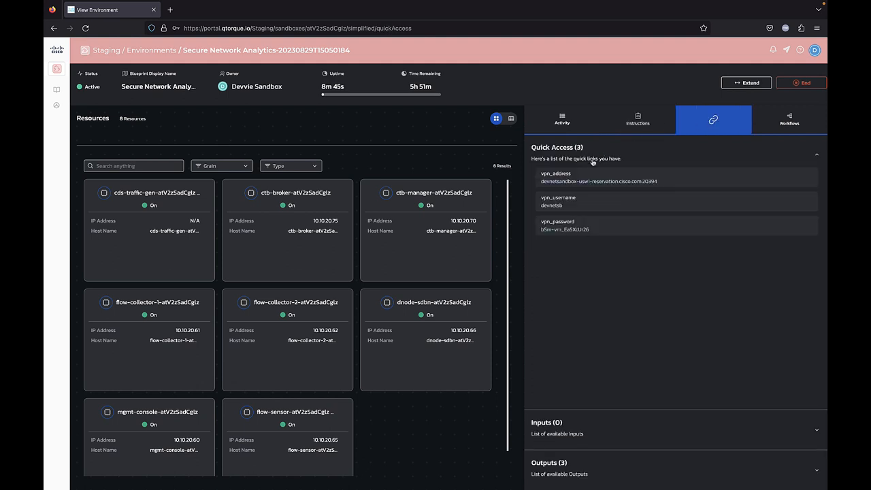
pyautogui.moveTo(667, 181)
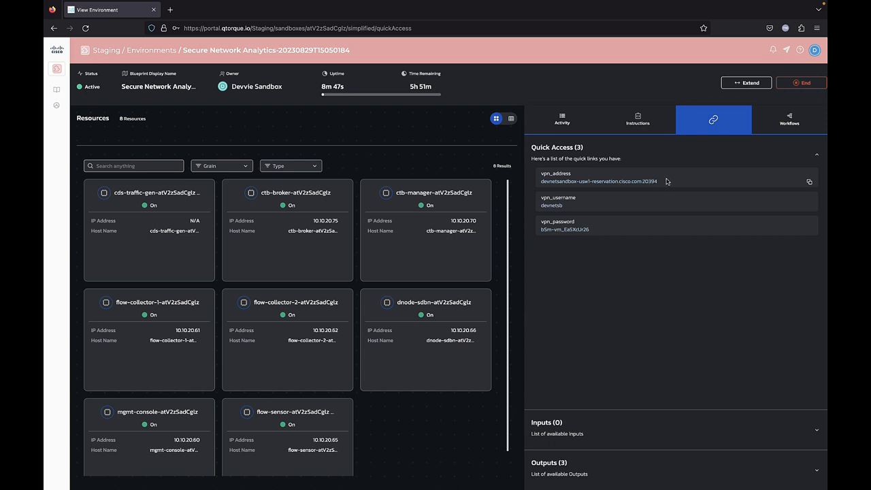
pyautogui.moveTo(629, 242)
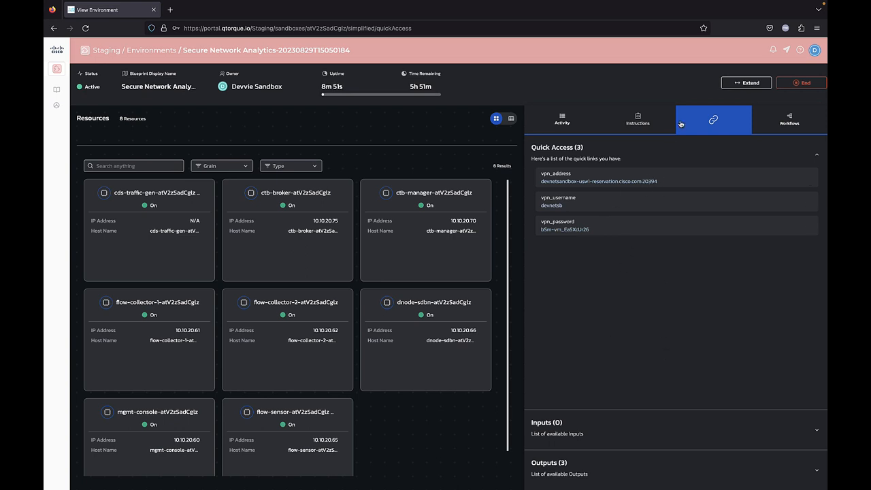
pyautogui.click(637, 119)
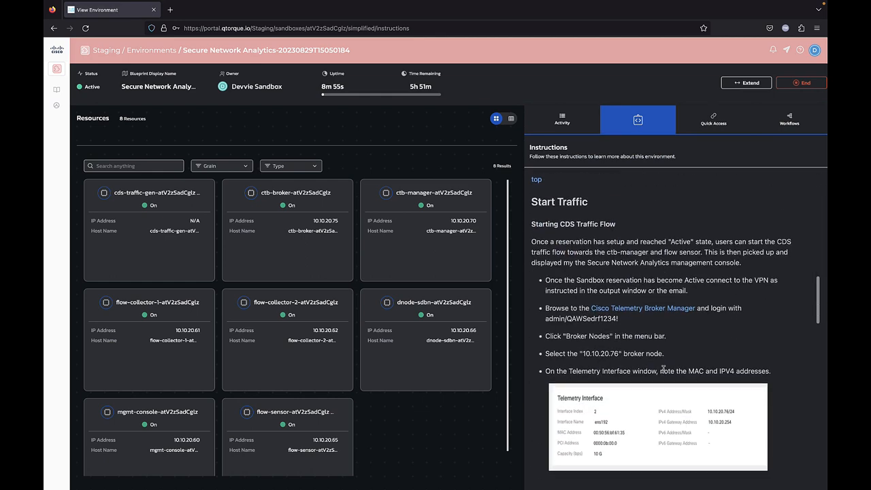
# Step: Scroll the instructions to the traffic-verification step with Flow Collection Trend and Top Applications charts
pyautogui.scroll(-3)
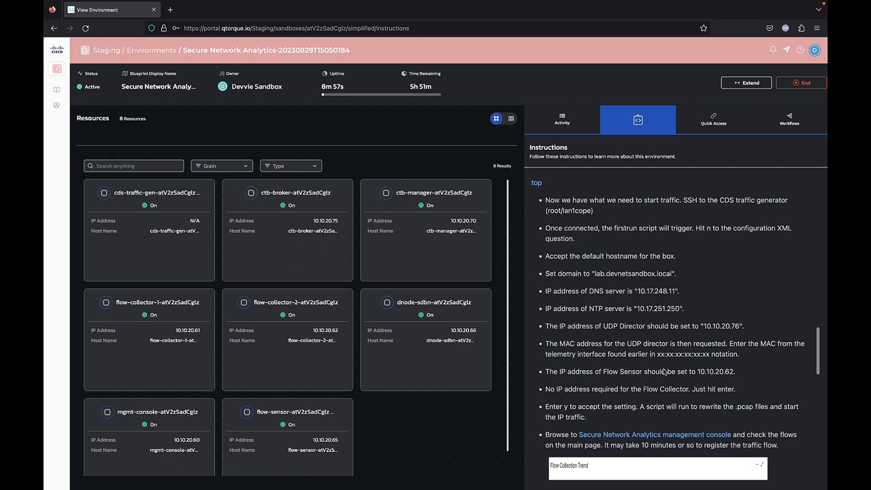
pyautogui.scroll(-3)
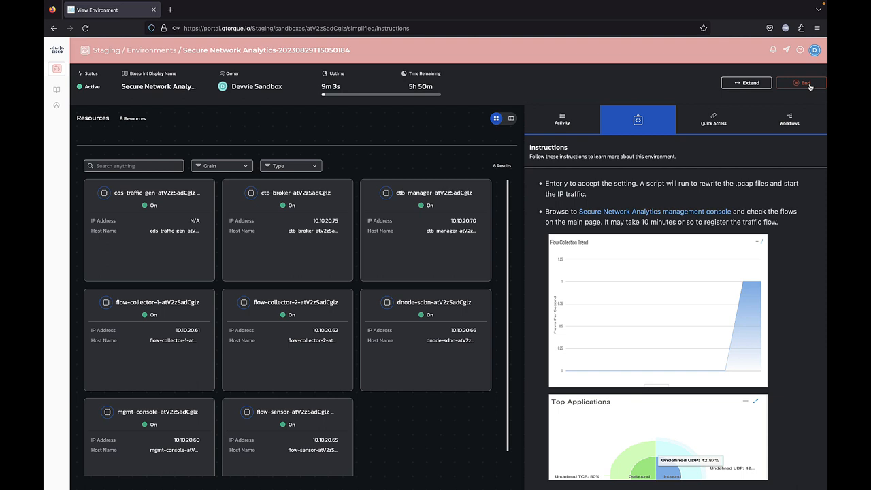
pyautogui.moveTo(629, 286)
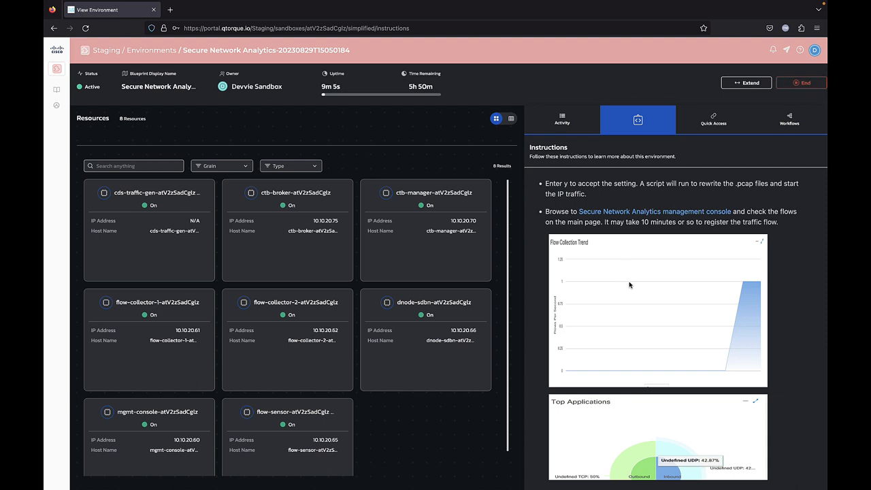
pyautogui.moveTo(406, 473)
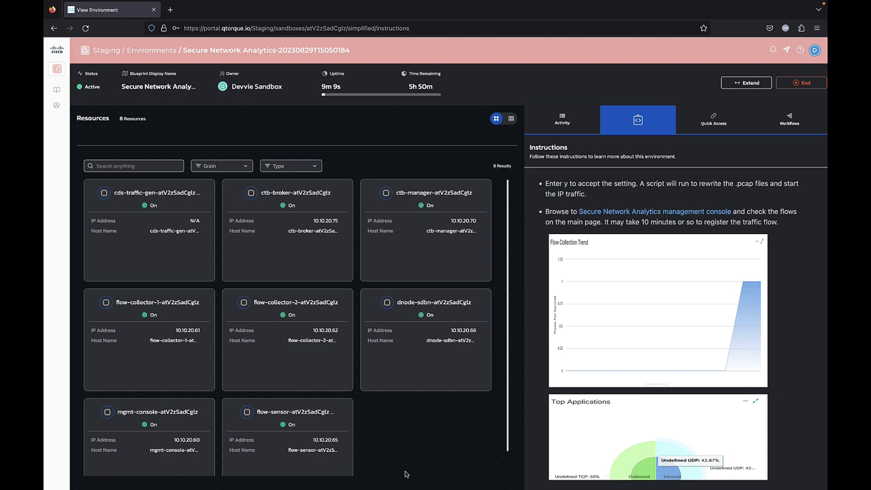
pyautogui.click(57, 68)
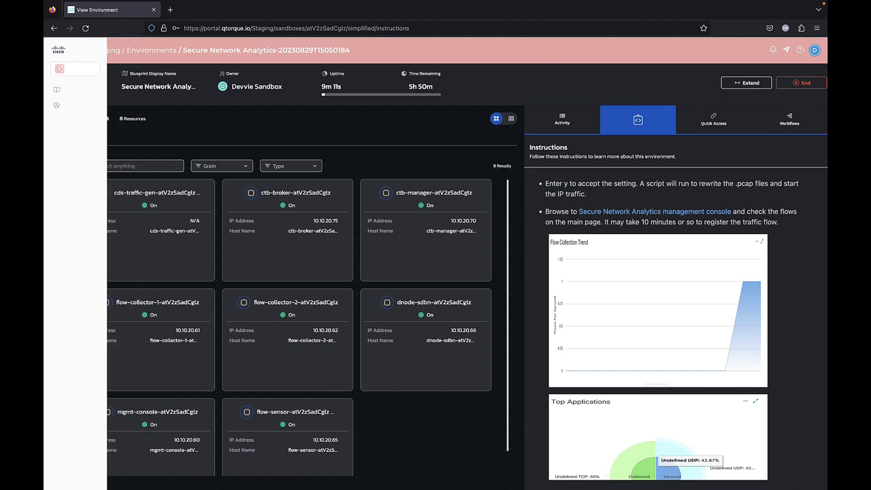